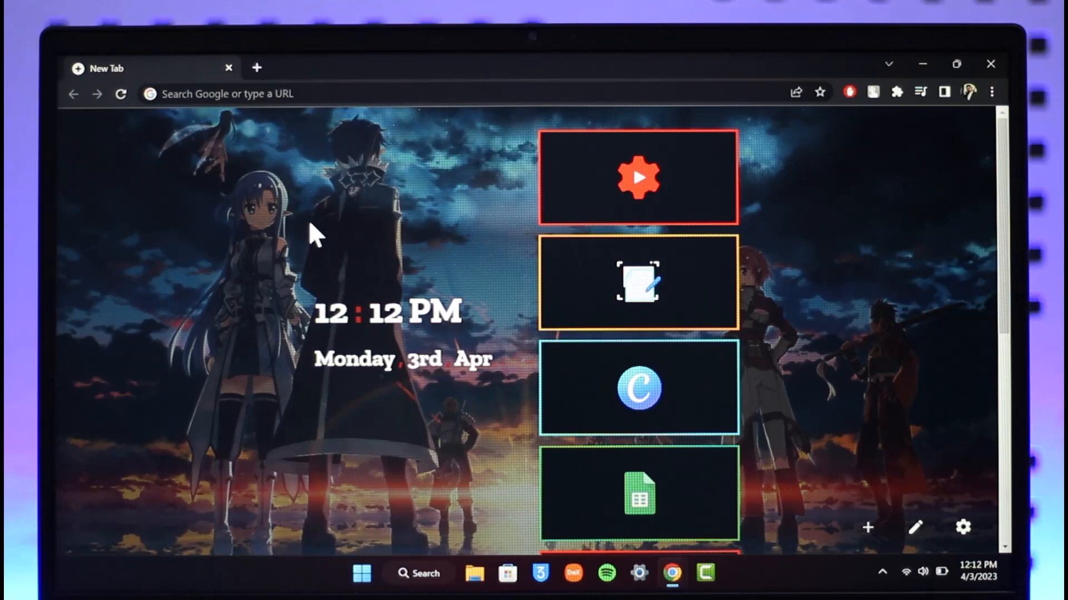
pyautogui.moveTo(324, 173)
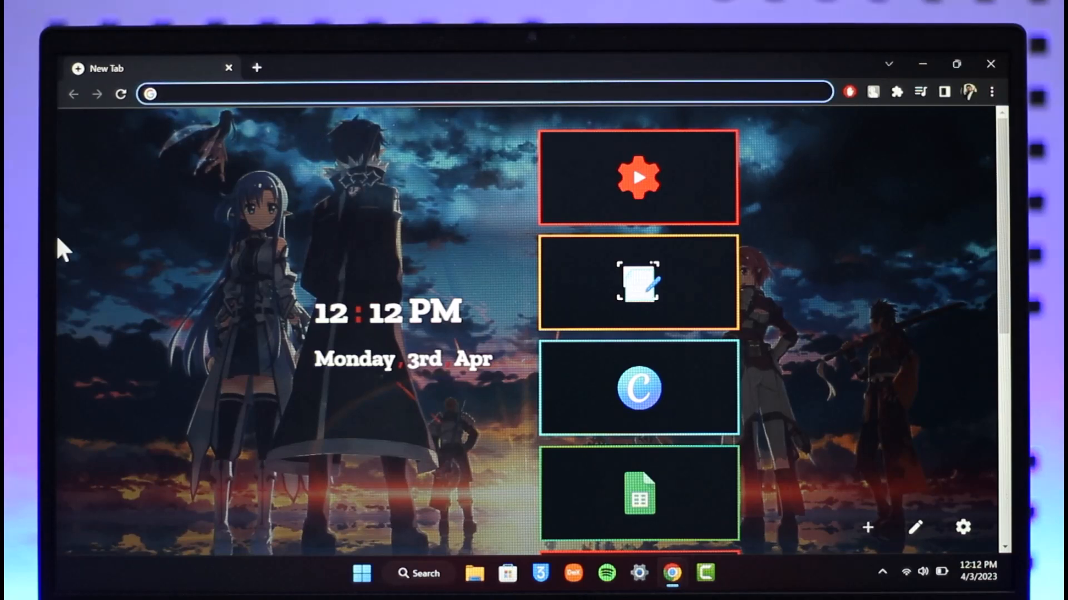
# - Navigate the new tab to openai.com
pyautogui.write('openai.com/product/dall-e-2')
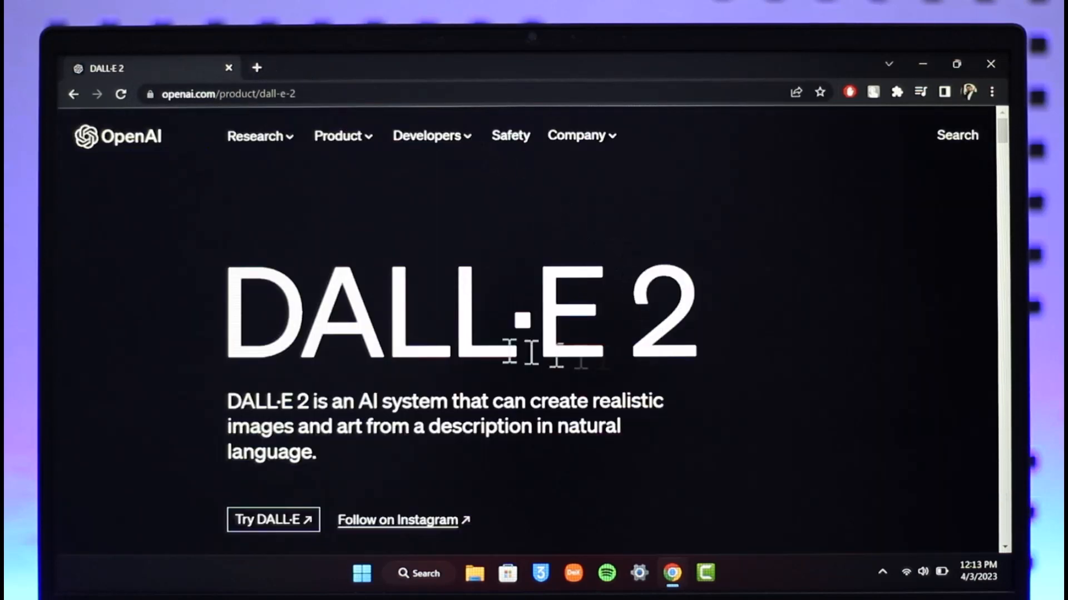
# - Start trying DALL·E from the DALL·E 2 product page, opening OpenAI's login page
pyautogui.scroll(-3)
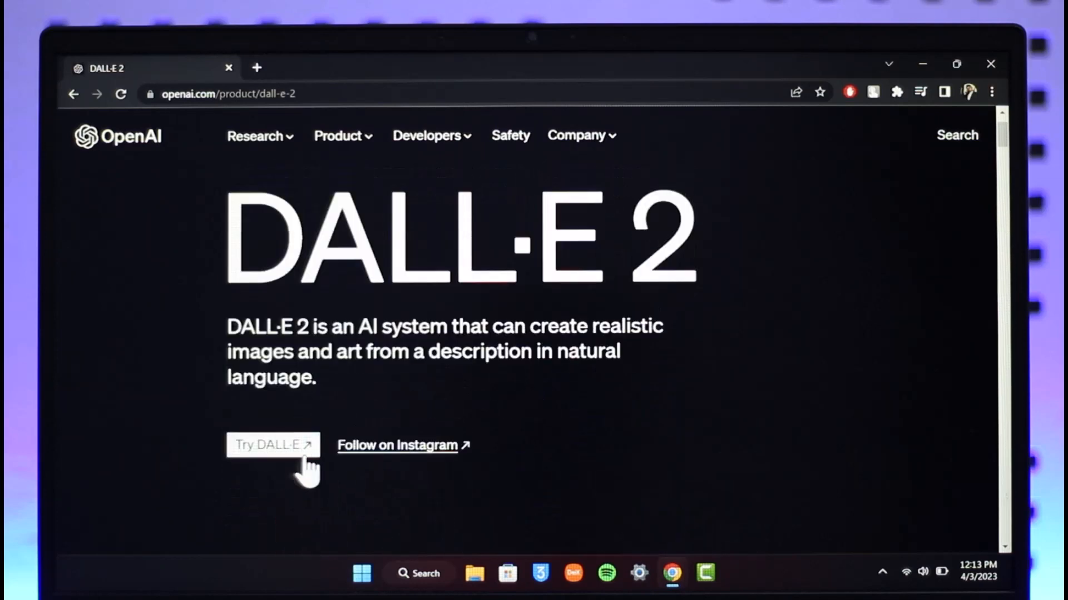
pyautogui.click(271, 445)
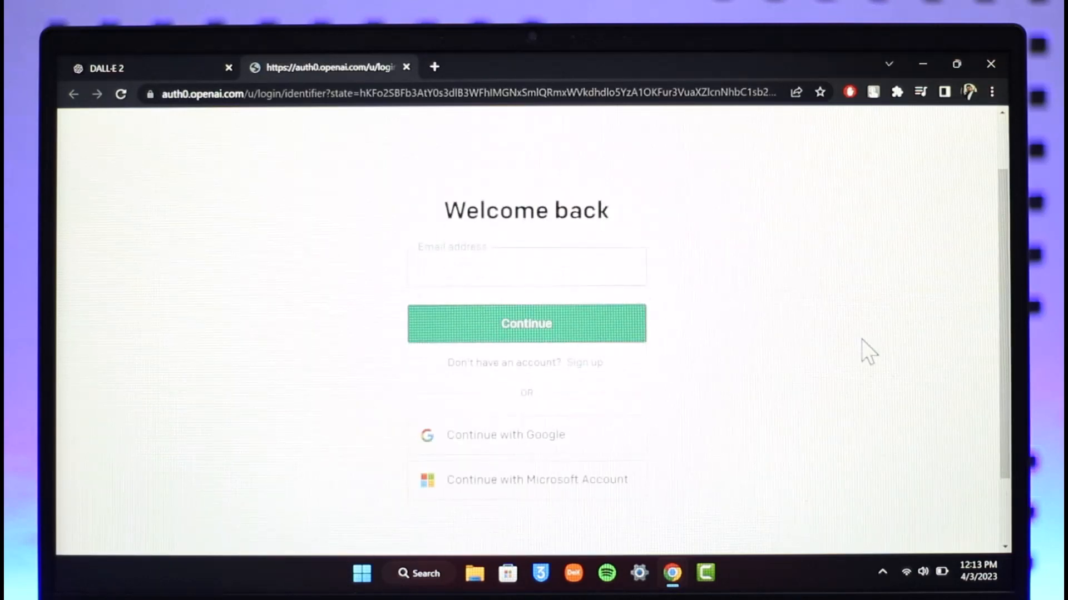
pyautogui.moveTo(523, 435)
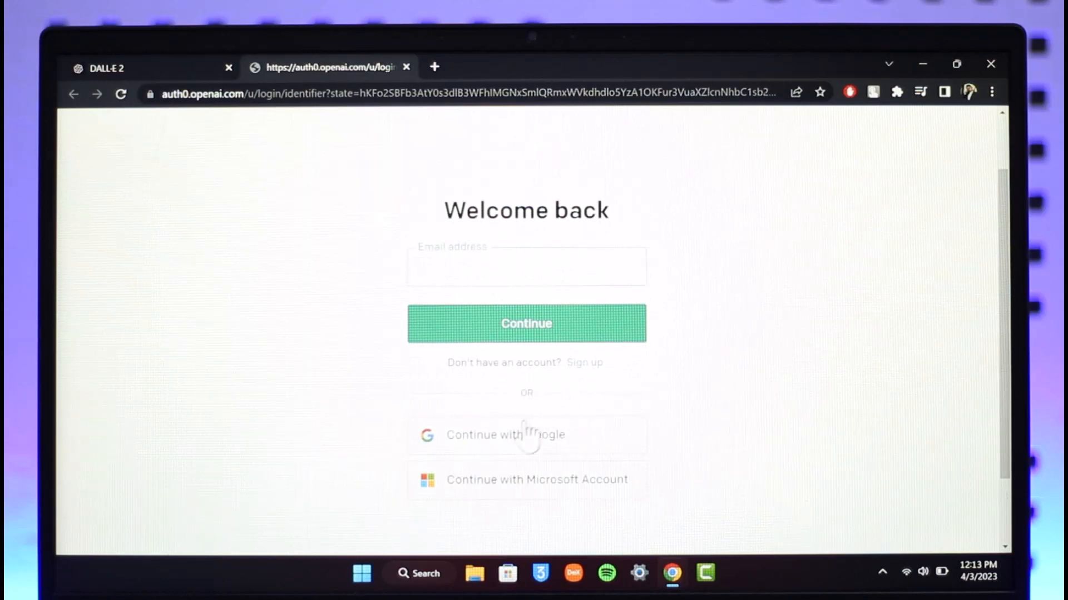
pyautogui.moveTo(587, 372)
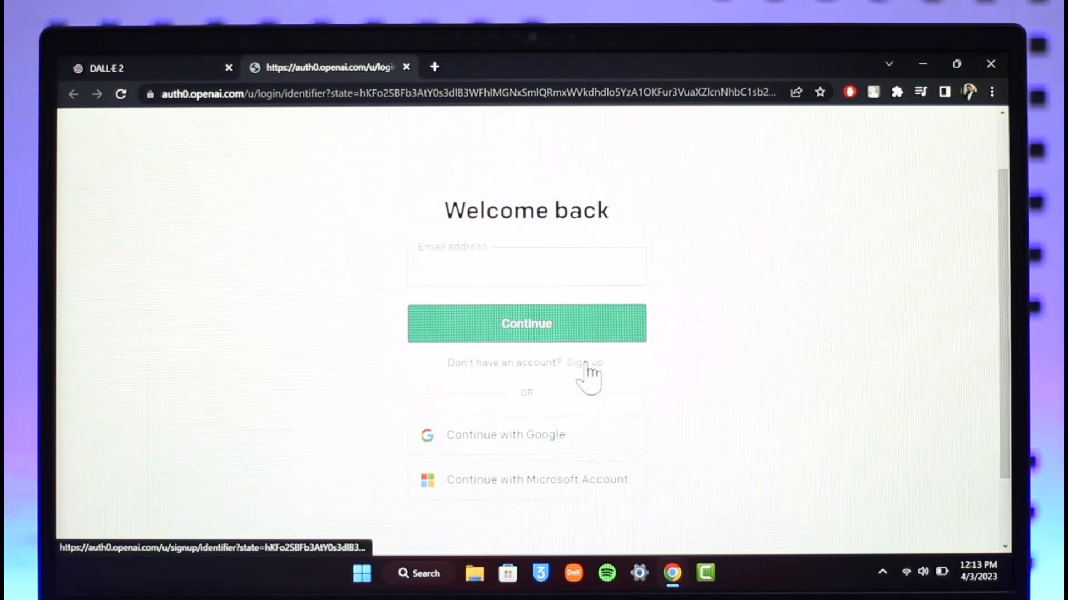
# - Switch to 'Create your account' and choose Continue with Google to sign up
pyautogui.click(584, 363)
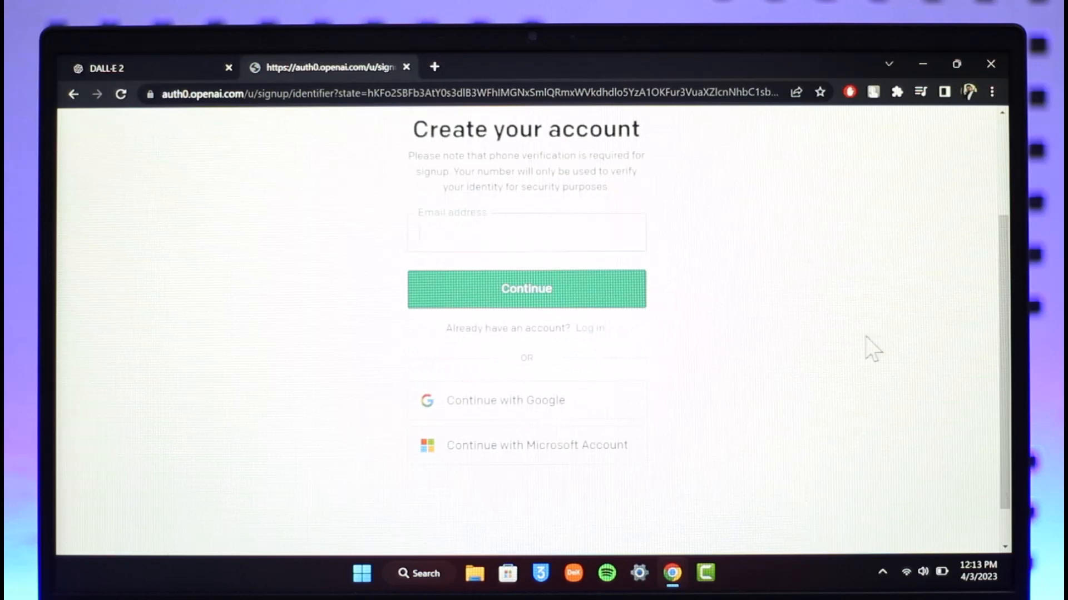
pyautogui.scroll(-3)
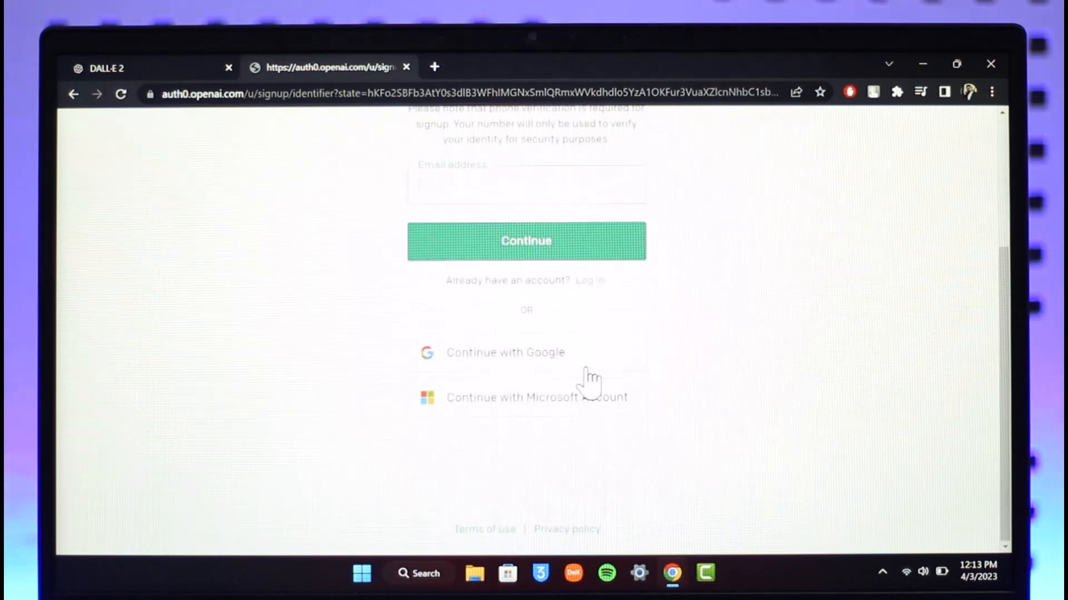
pyautogui.click(505, 353)
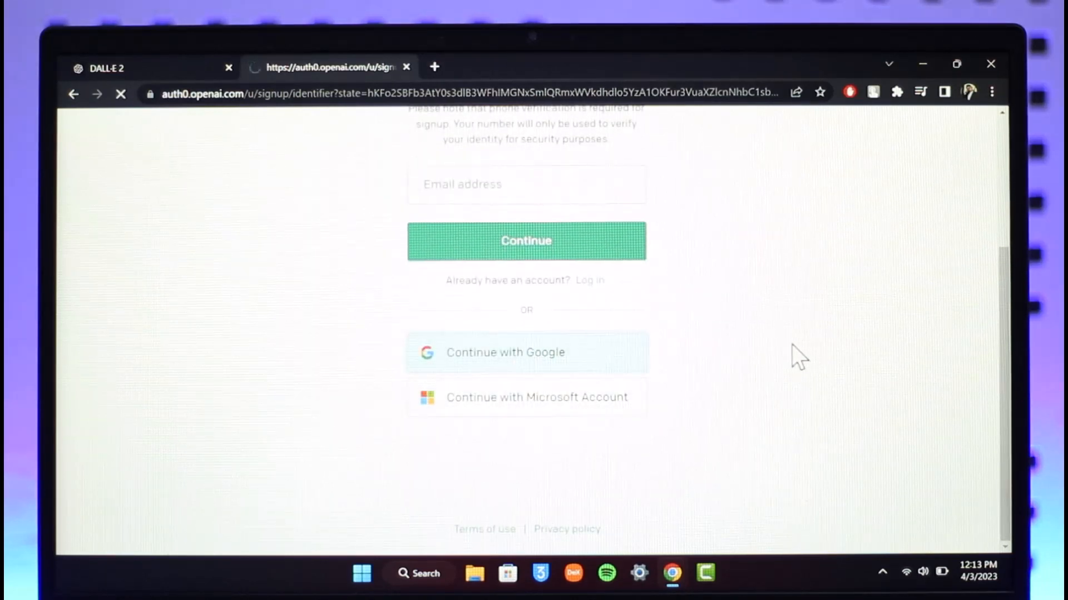